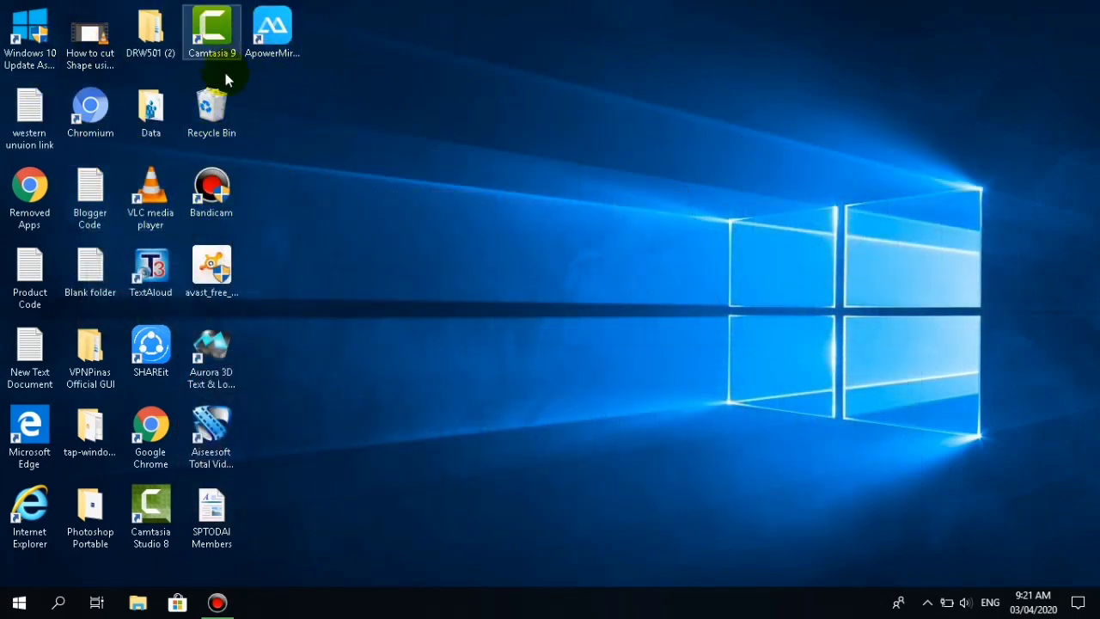
# Deselect the Camtasia 9 shortcut, switch desktop icons to Large icons, and reopen the desktop menu.
pyautogui.click(212, 107)
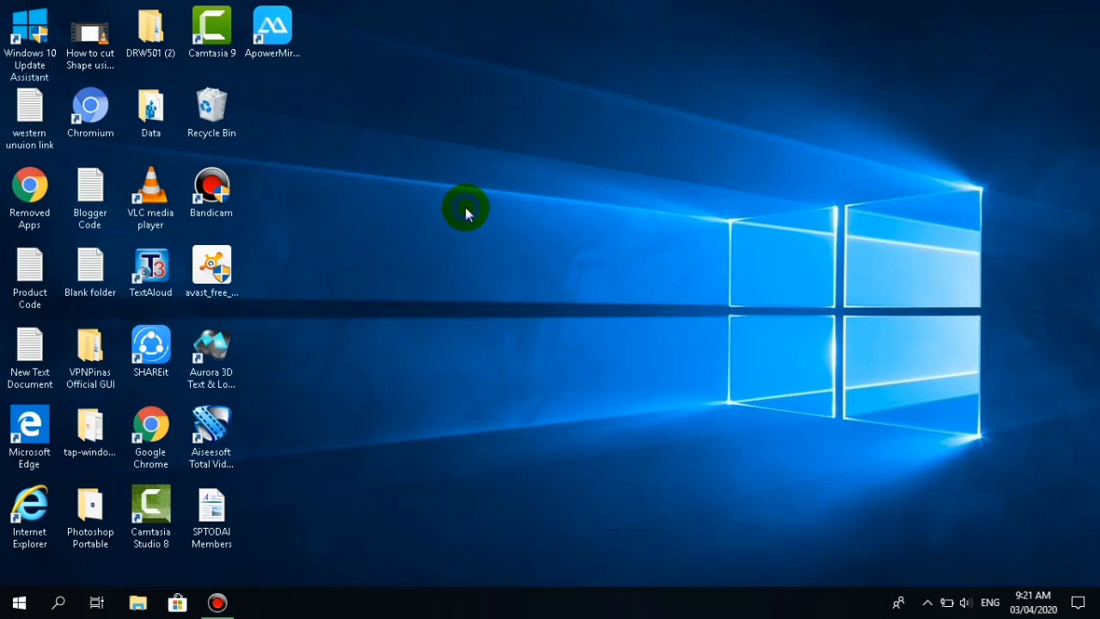
pyautogui.rightClick(468, 211)
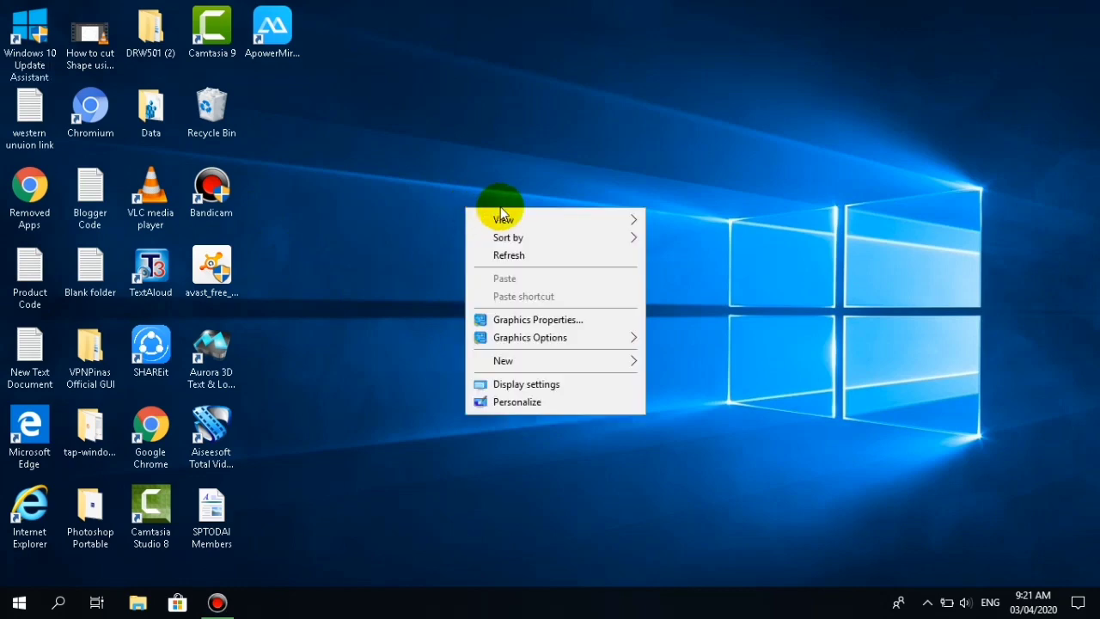
pyautogui.click(505, 219)
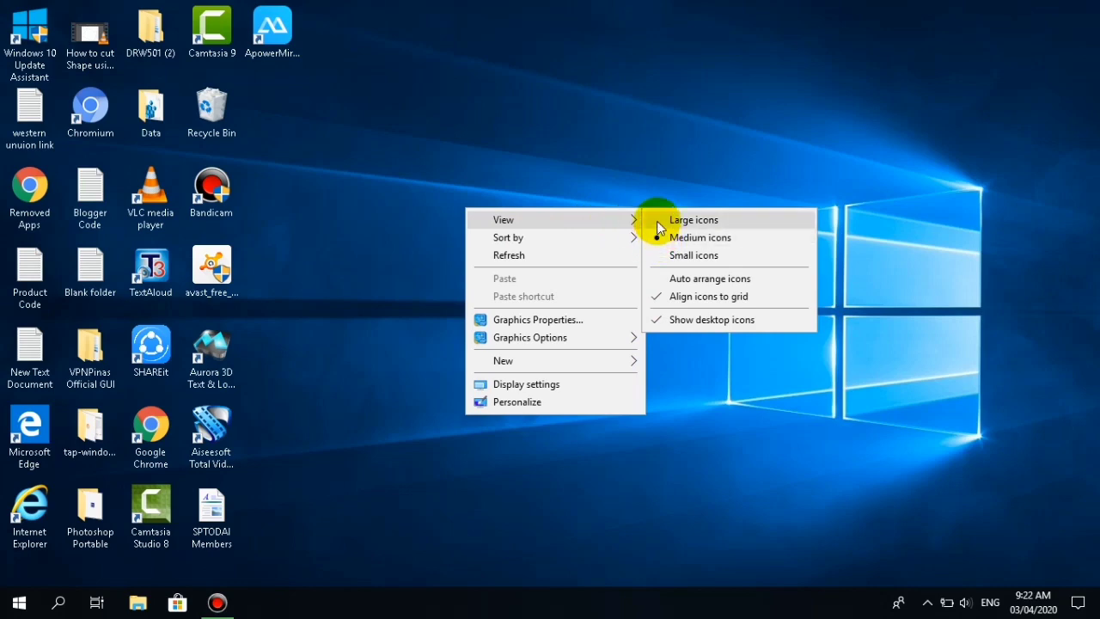
pyautogui.click(693, 219)
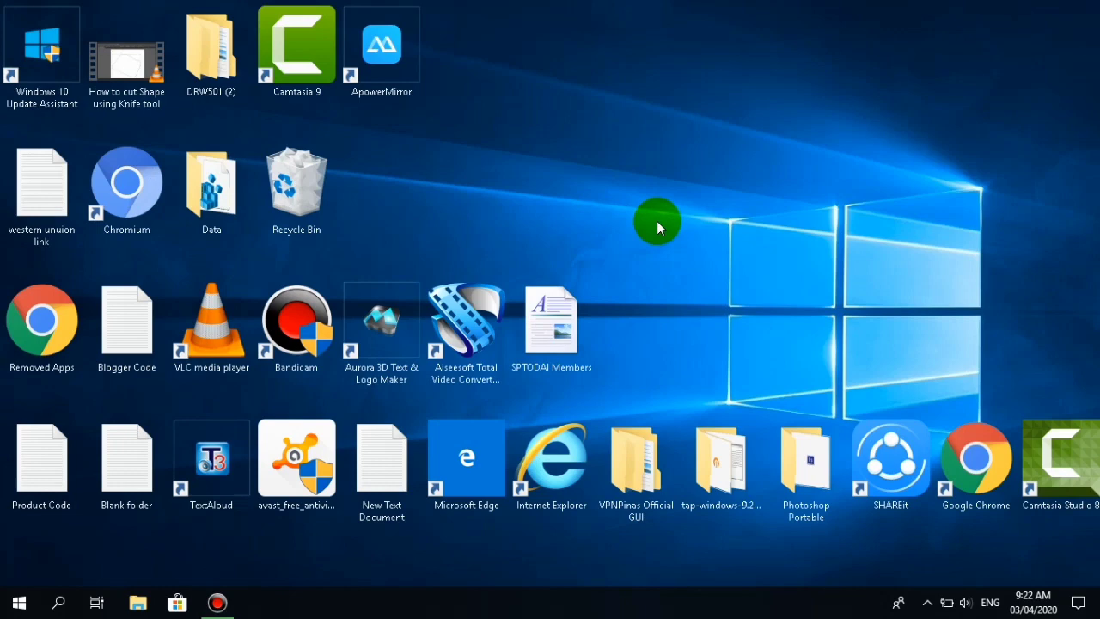
pyautogui.moveTo(529, 181)
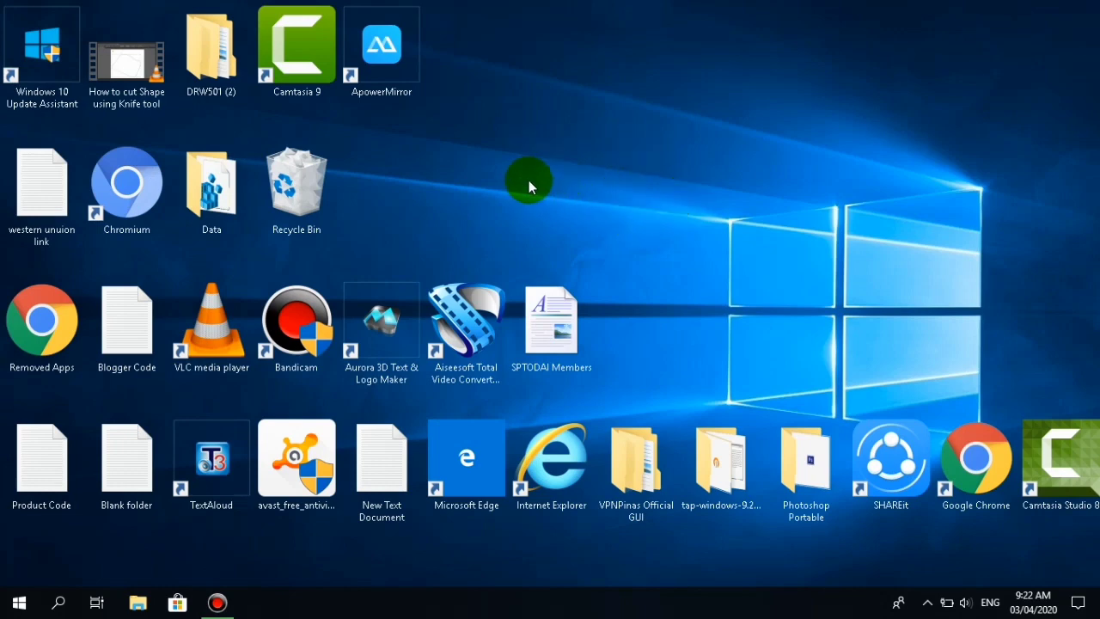
pyautogui.moveTo(525, 163)
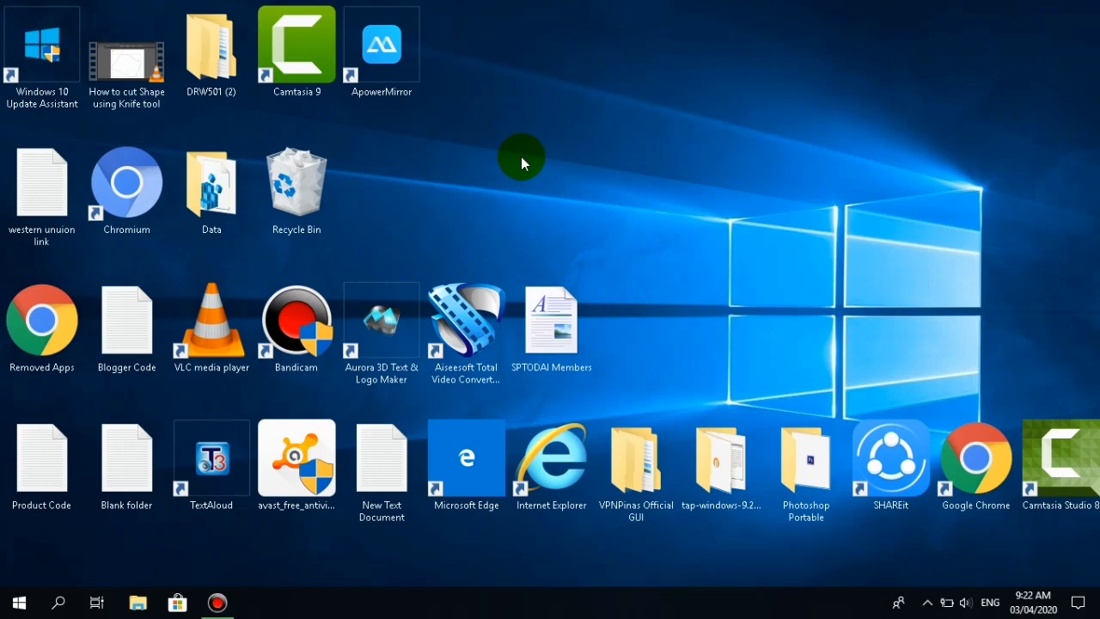
pyautogui.moveTo(535, 155)
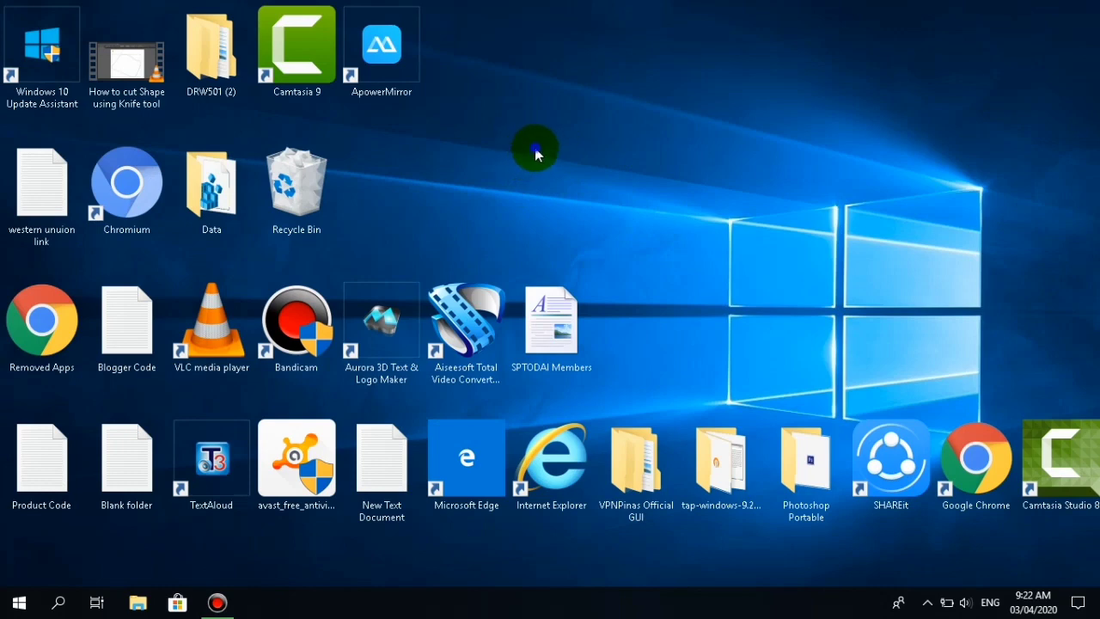
pyautogui.rightClick(536, 153)
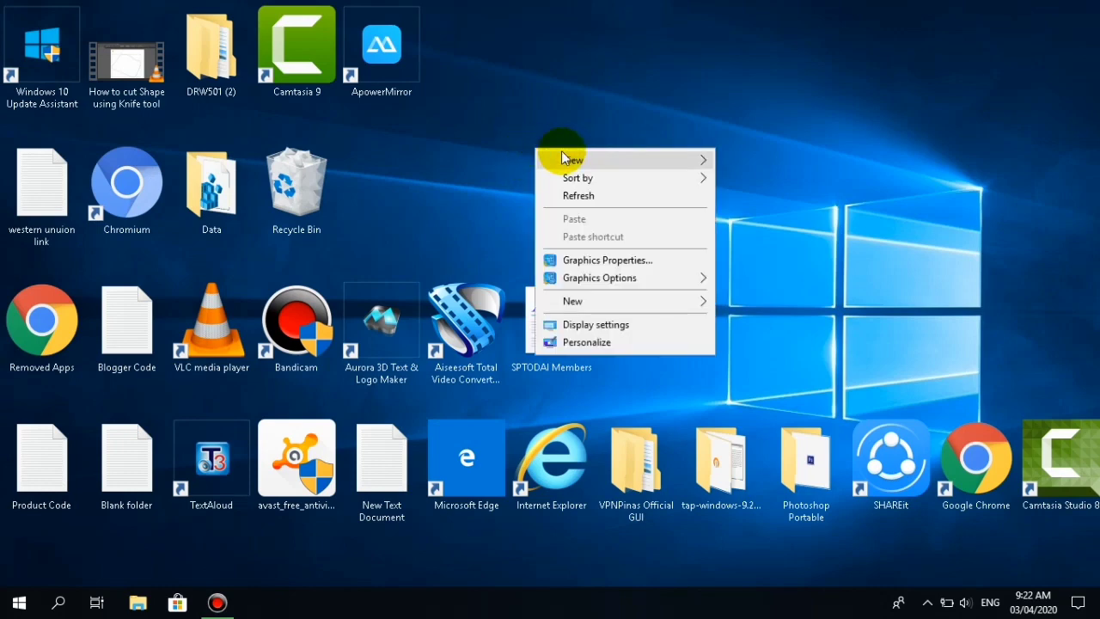
pyautogui.moveTo(574, 160)
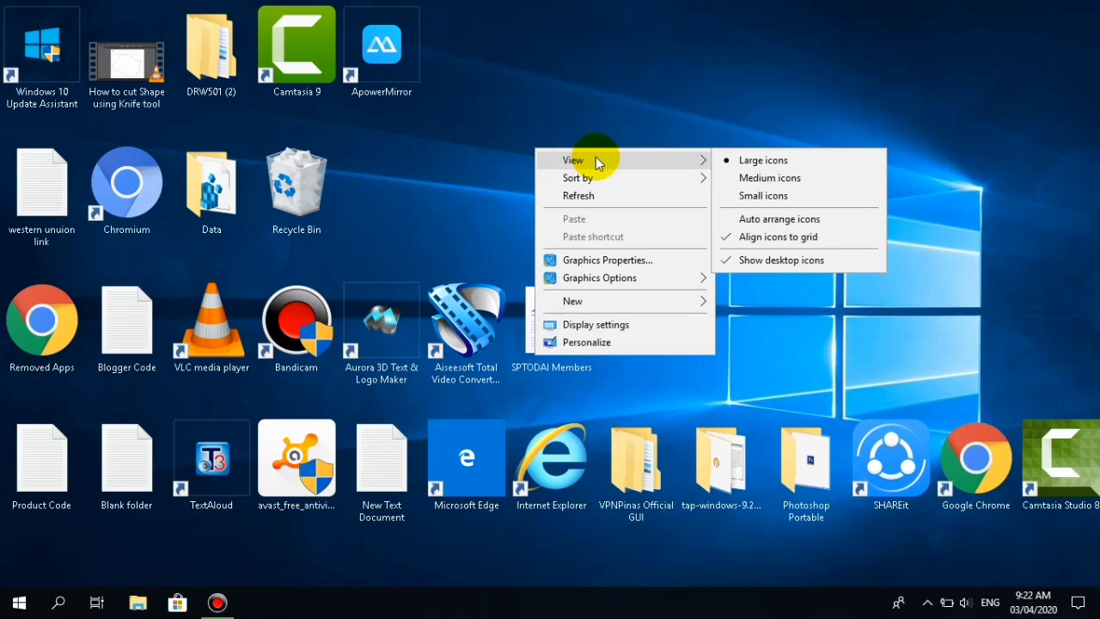
pyautogui.moveTo(632, 172)
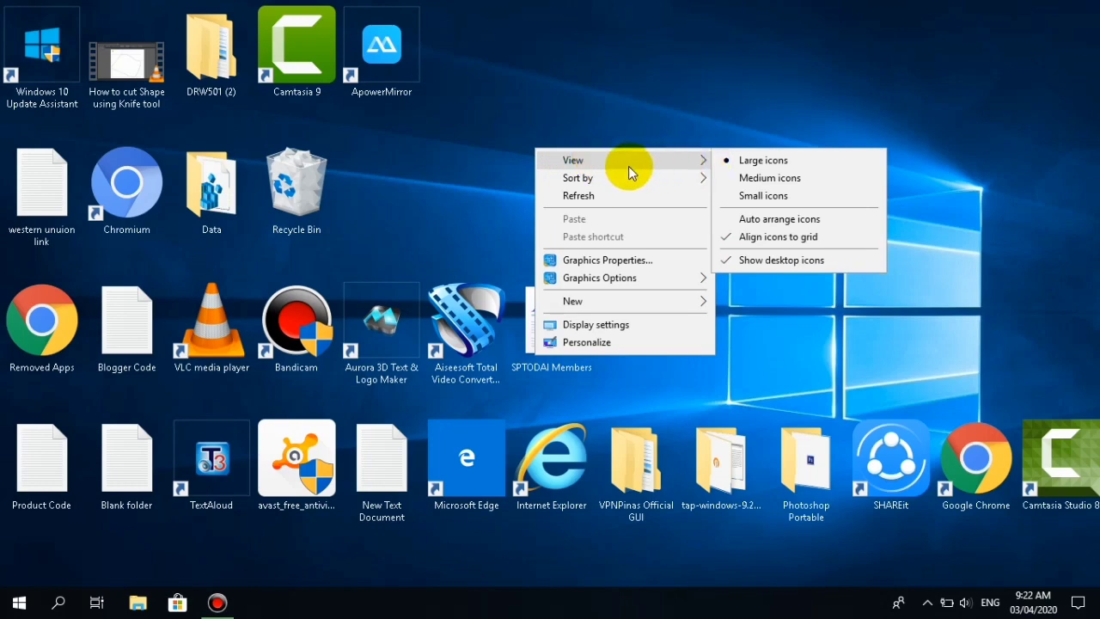
pyautogui.moveTo(746, 168)
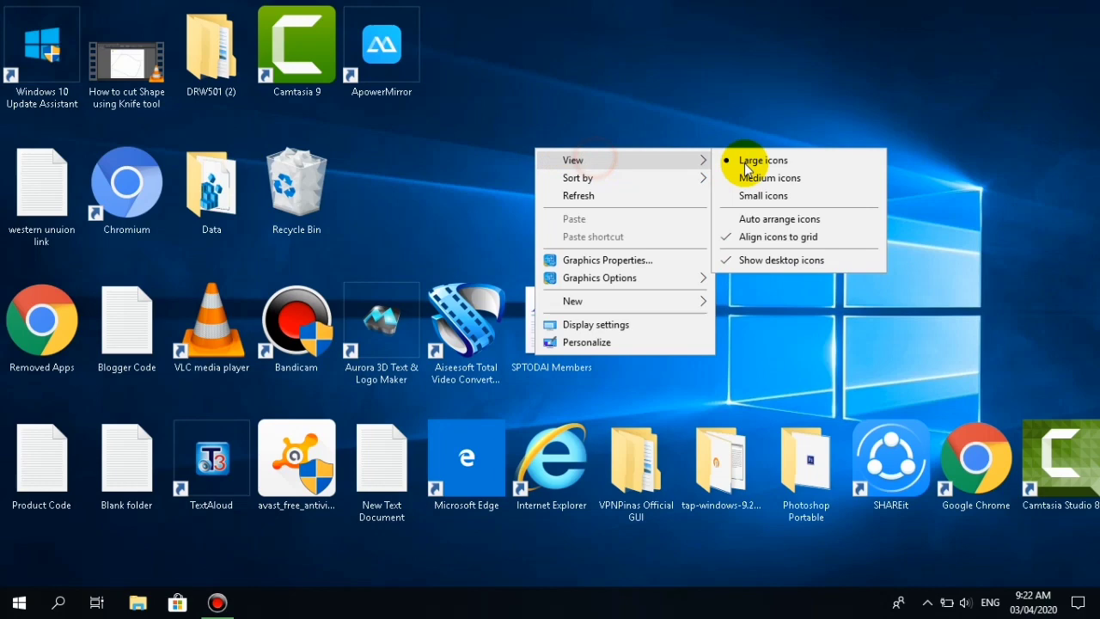
pyautogui.moveTo(724, 189)
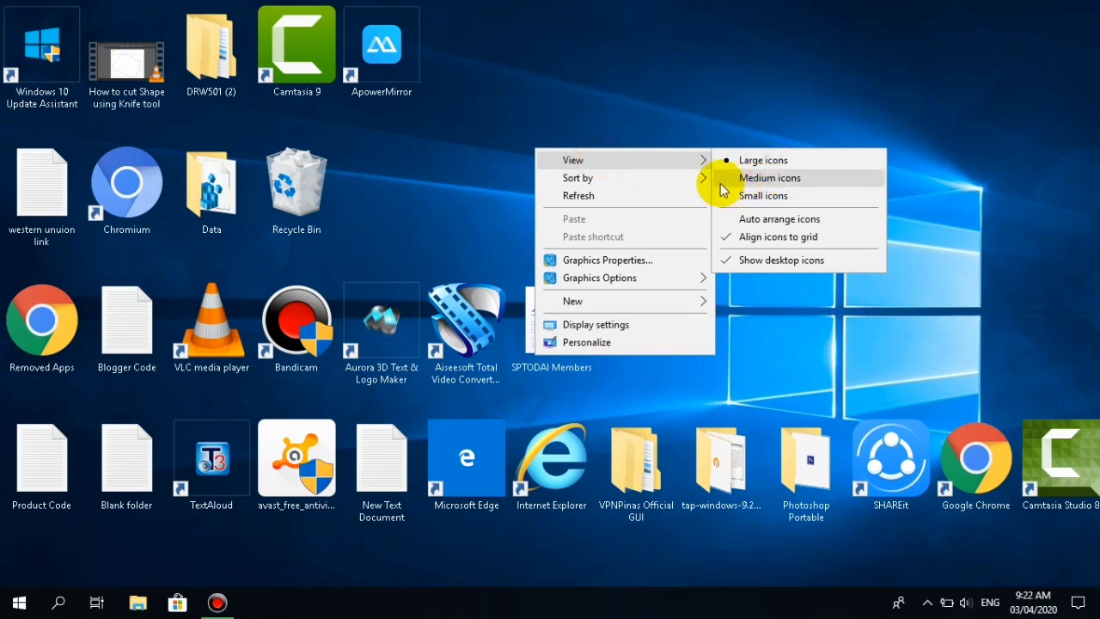
pyautogui.moveTo(725, 187)
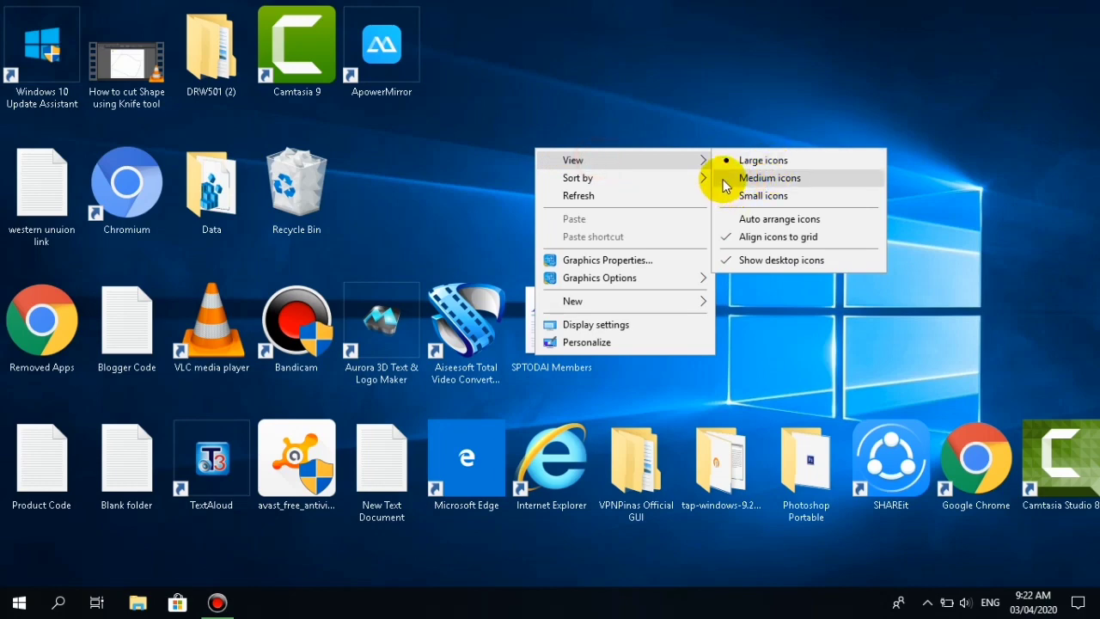
# Choose Medium icons from the desktop View submenu.
pyautogui.click(769, 177)
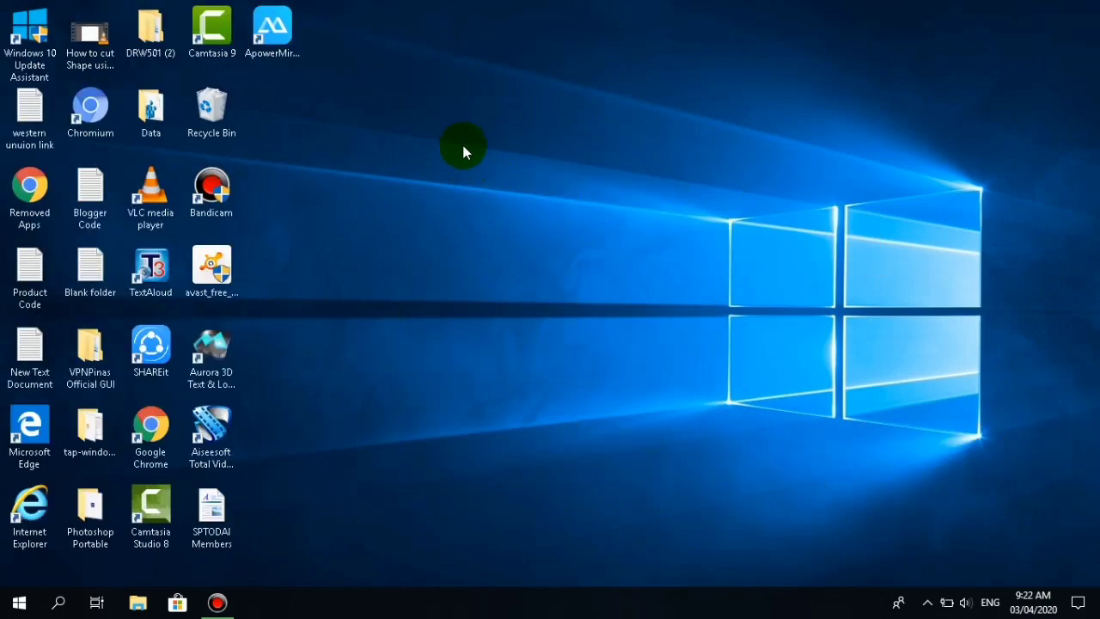
# Switch desktop icons to Small icons from the desktop context menu's View options.
pyautogui.rightClick(447, 142)
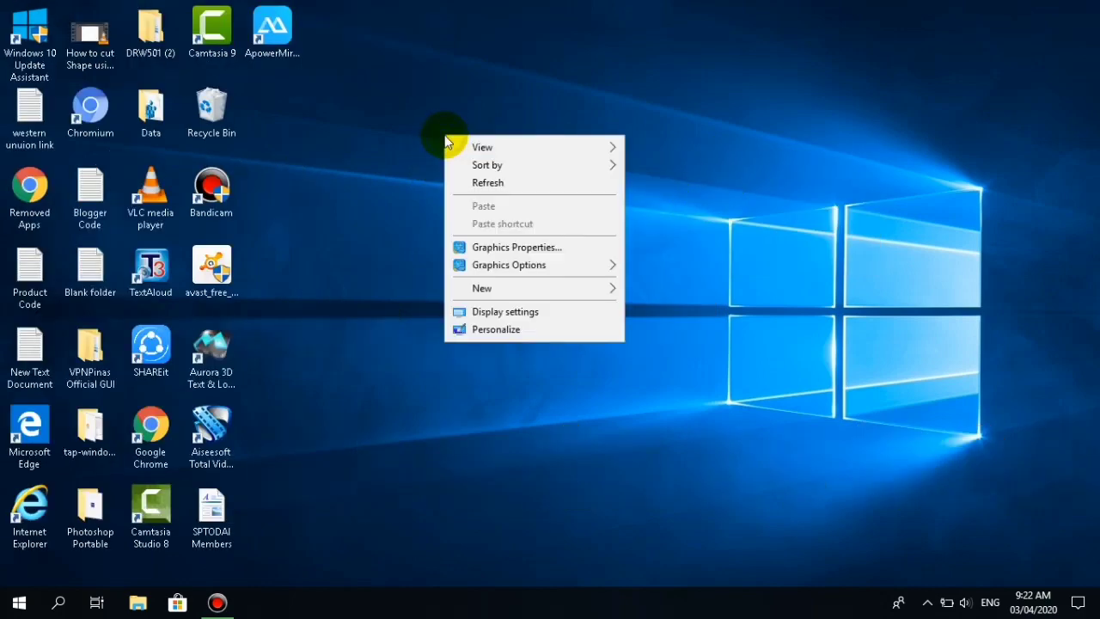
pyautogui.moveTo(452, 140)
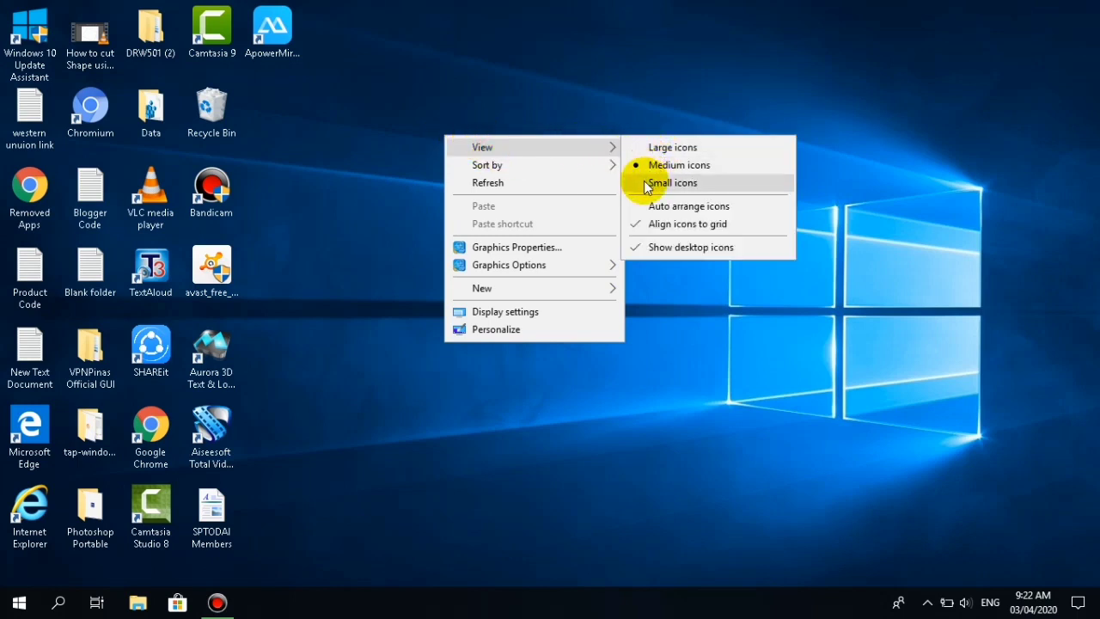
pyautogui.click(672, 182)
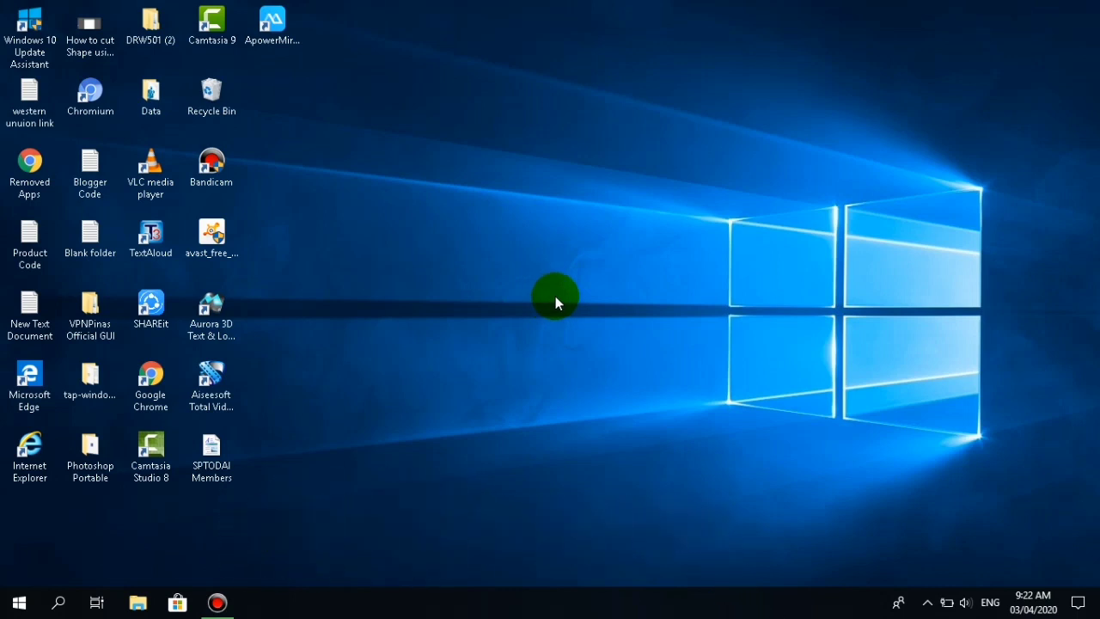
pyautogui.moveTo(567, 326)
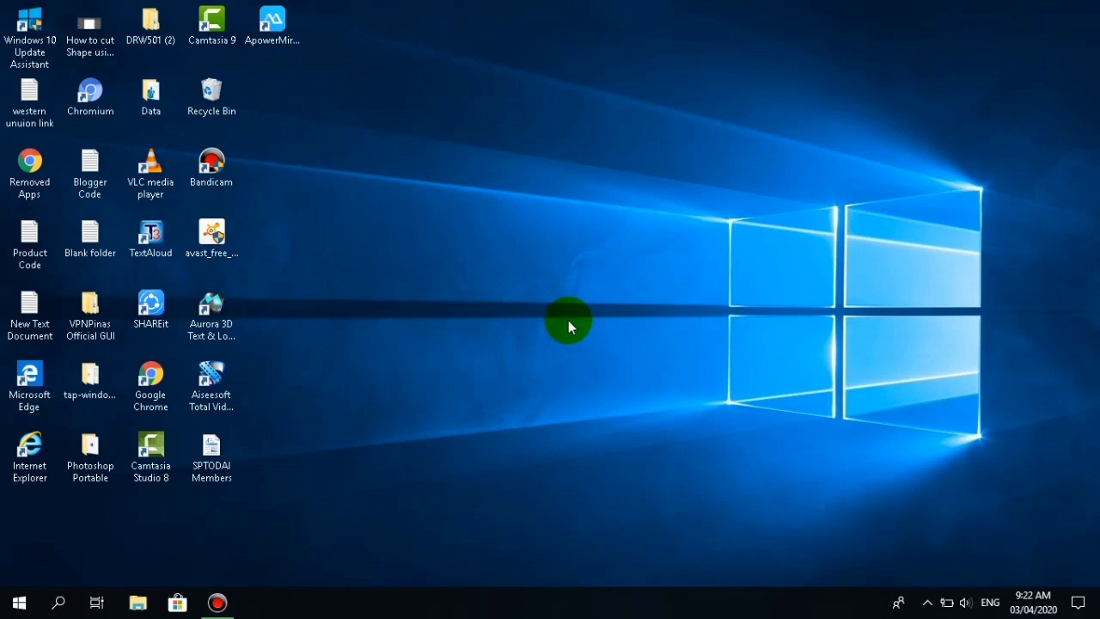